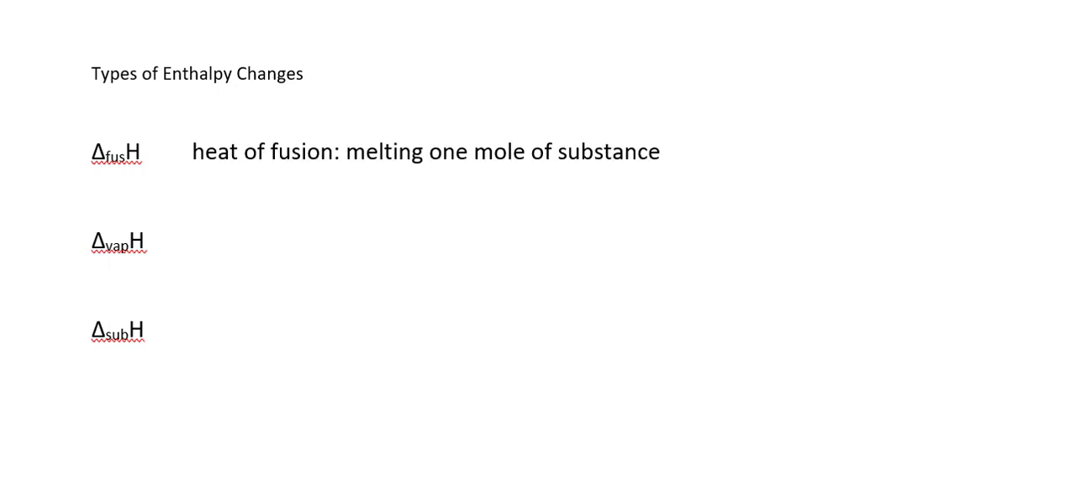
# - Beside ΔvapH, add 'heat of vaporization: vaporizing one mole of substance'
pyautogui.write('heat of vaporization: vaporizing one mole of substance')
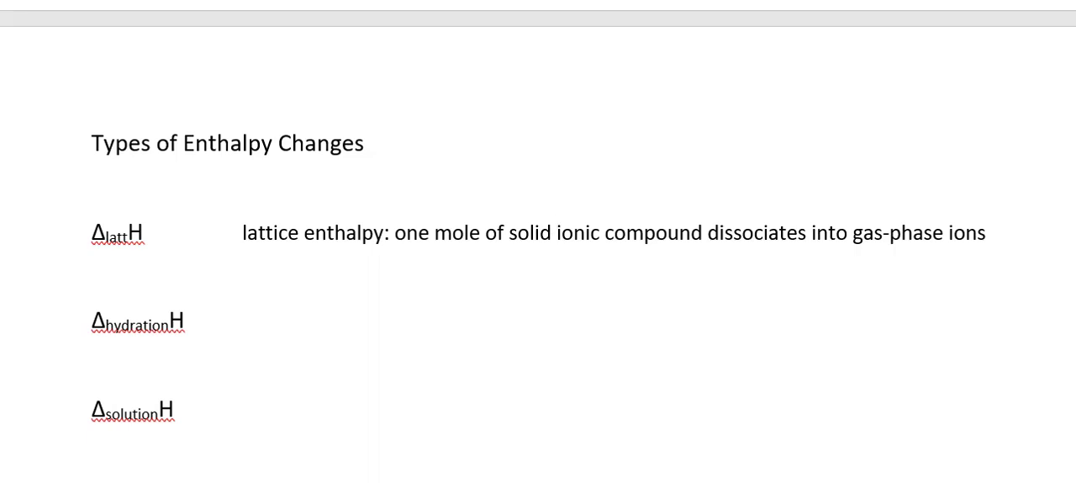
# - Beside ΔhydrationH, add 'hydration enthalpy: one mole of gas-phase ionic compound dissolves in water'
pyautogui.click(558, 232)
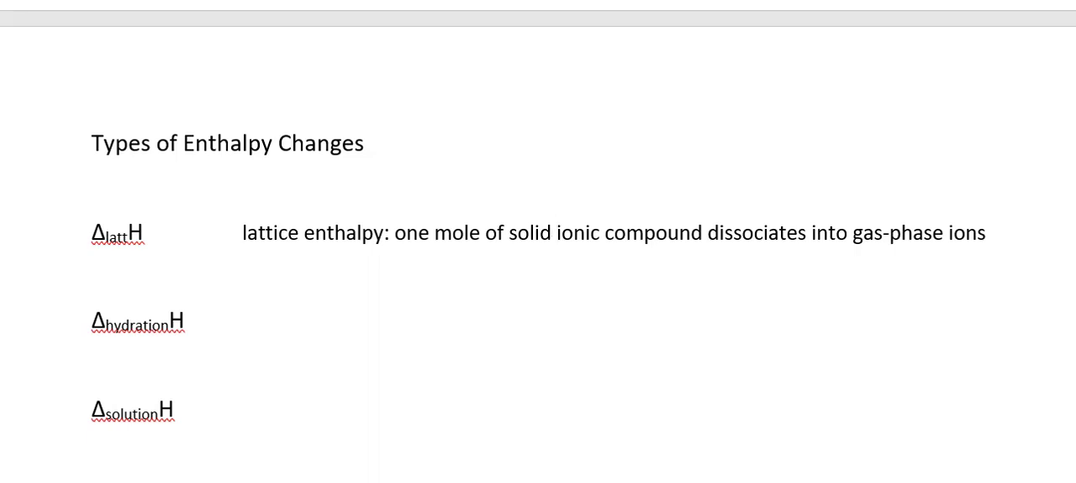
pyautogui.click(558, 232)
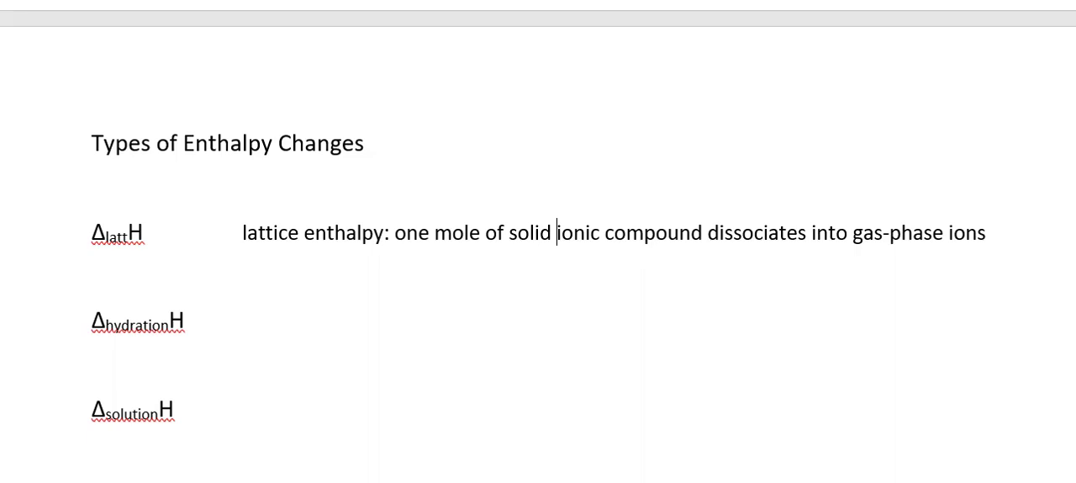
pyautogui.write('hydration enthalpy: one mole of gas-phase ionic compound dissolves in water')
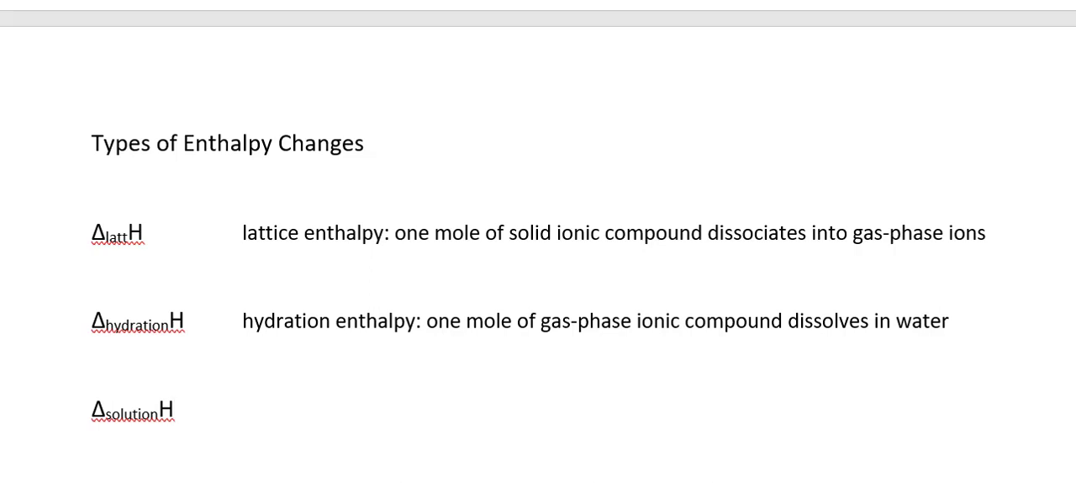
# - Beside ΔsolutionH, add 'solution enthalpy: one mole of compound dissolves in a solvent'
pyautogui.click(178, 410)
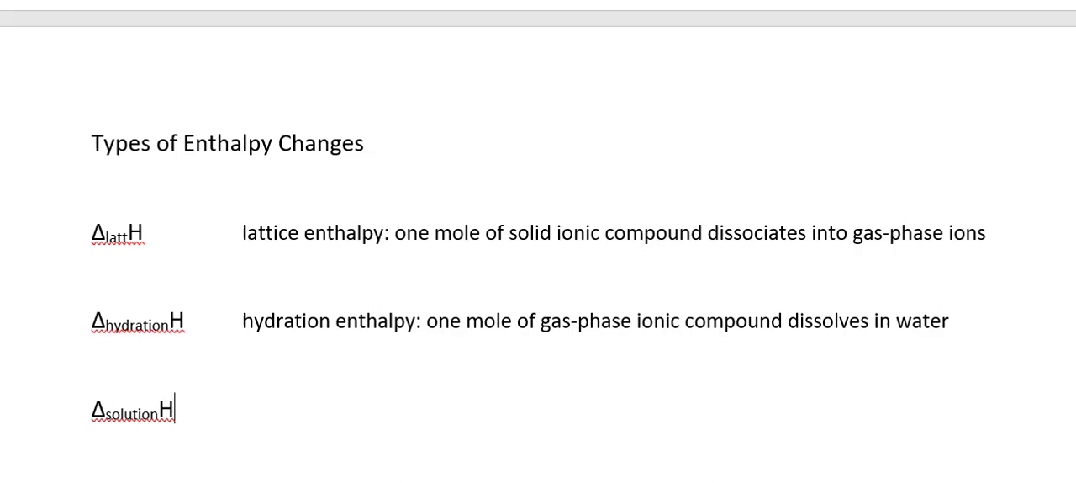
pyautogui.write('solution enthalpy: one mole of compound dissolves in a solvent')
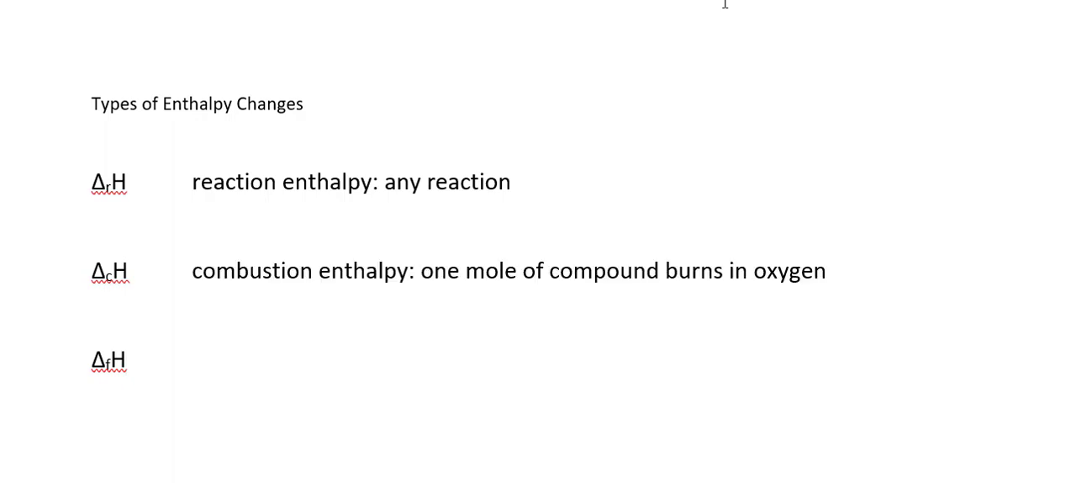
pyautogui.click(128, 360)
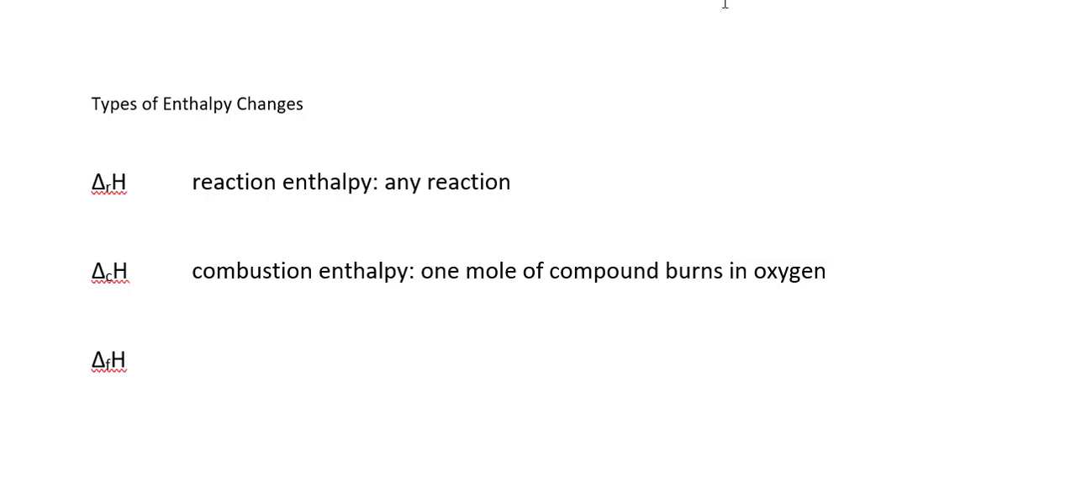
pyautogui.click(128, 360)
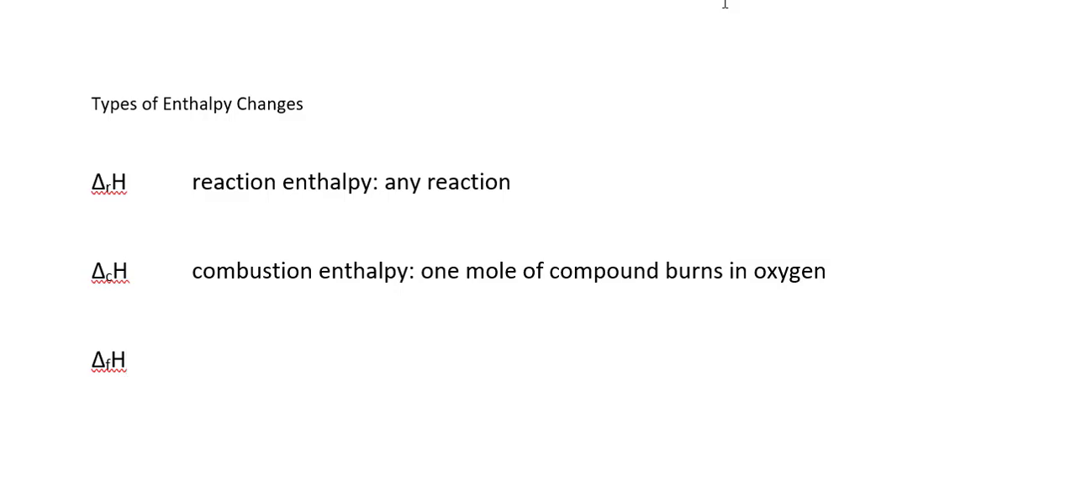
pyautogui.click(131, 360)
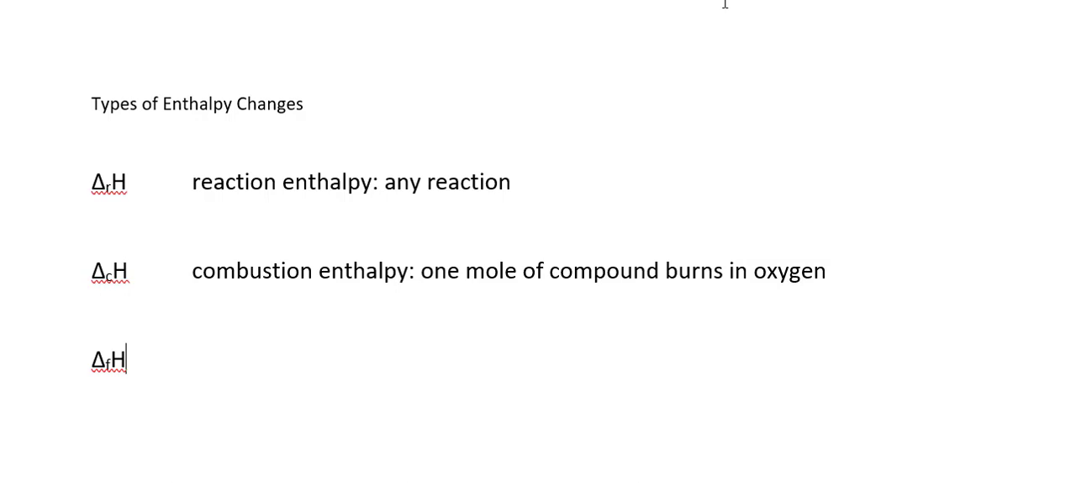
# - Beside ΔfH, add 'formation enthalpy: one mole of compound formed from elements'
pyautogui.write('formation enthalpy: one mole of compound formed from elements')
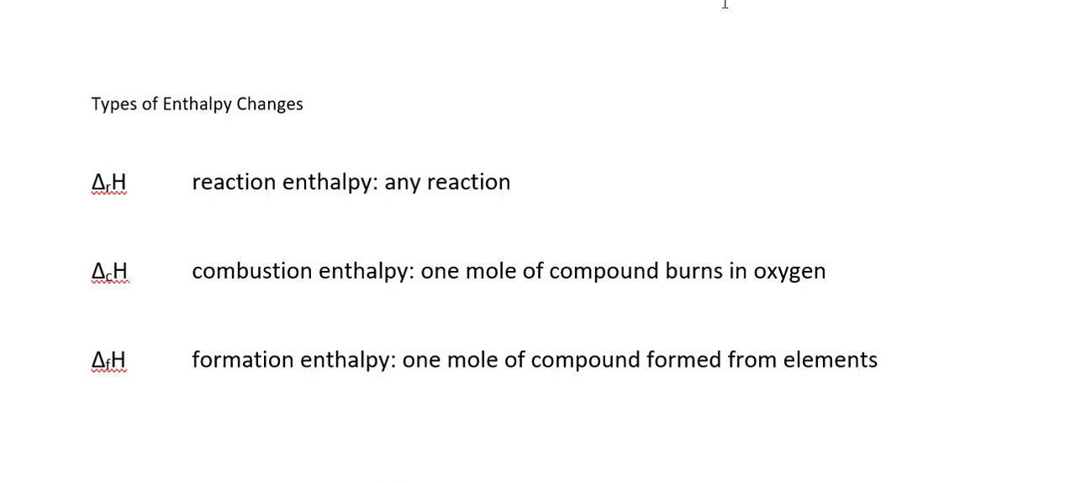